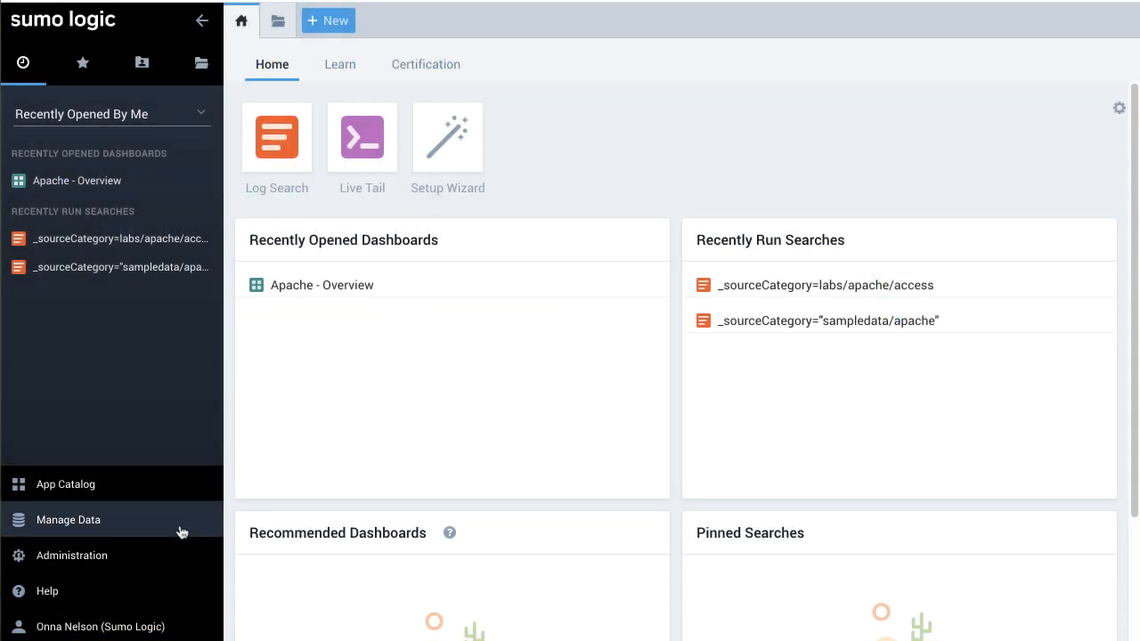
# Open Administration > Users and Roles to see the account's user list
pyautogui.click(71, 555)
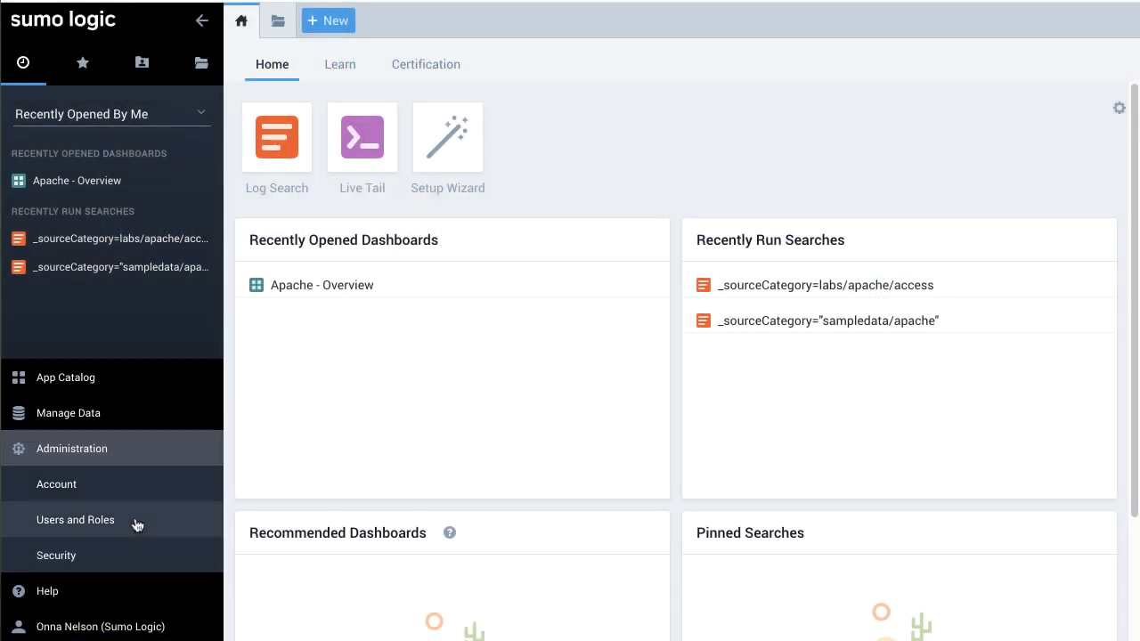
pyautogui.click(75, 520)
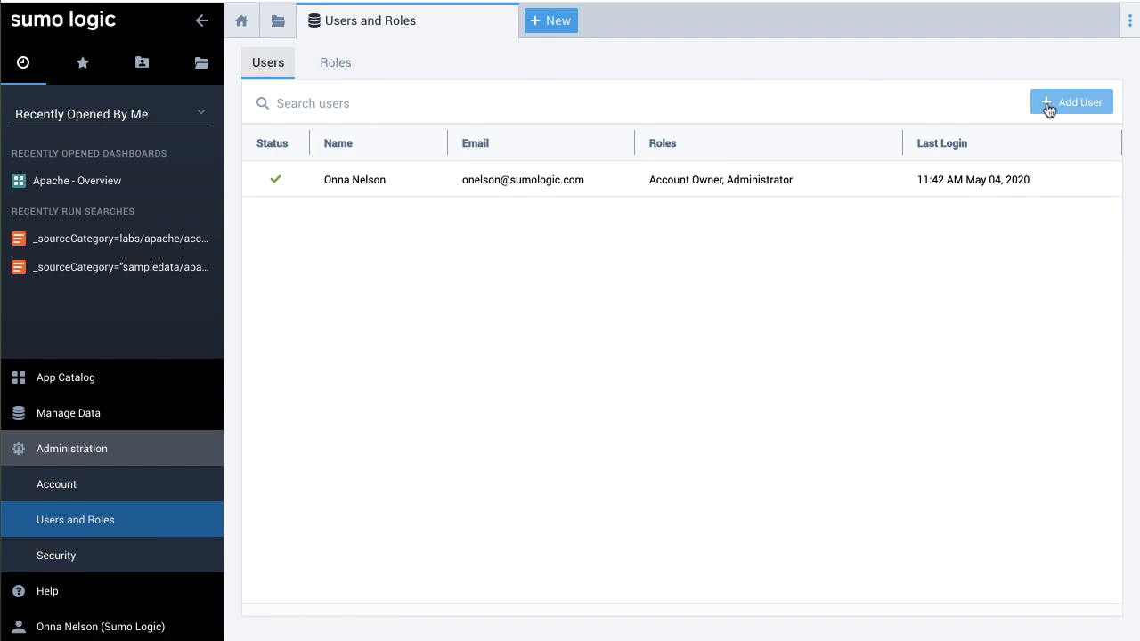
pyautogui.click(1072, 102)
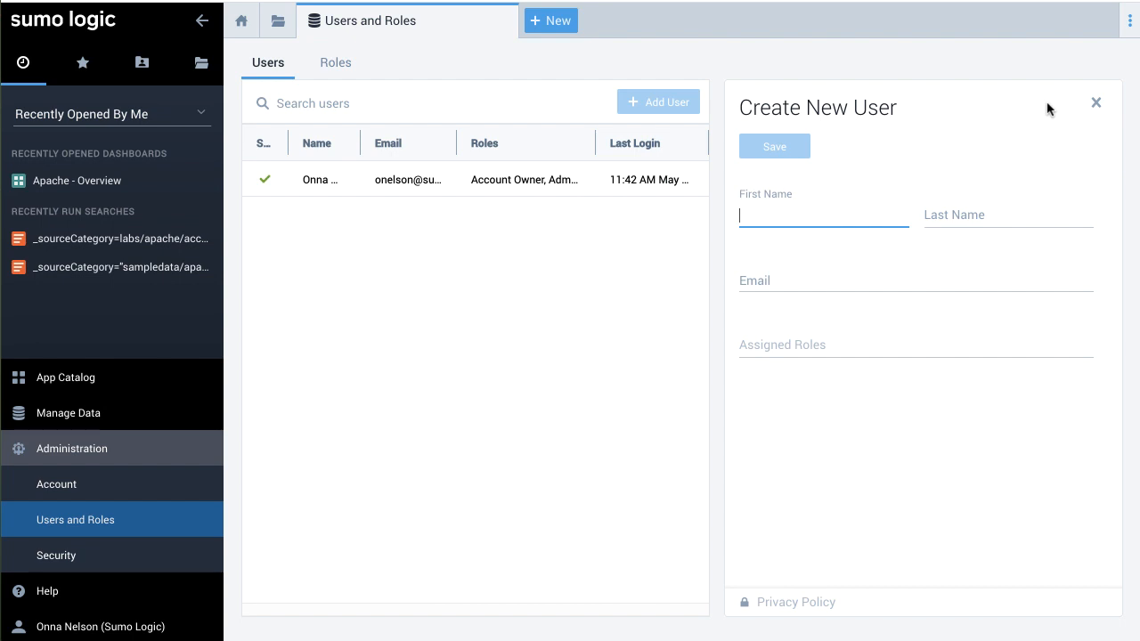
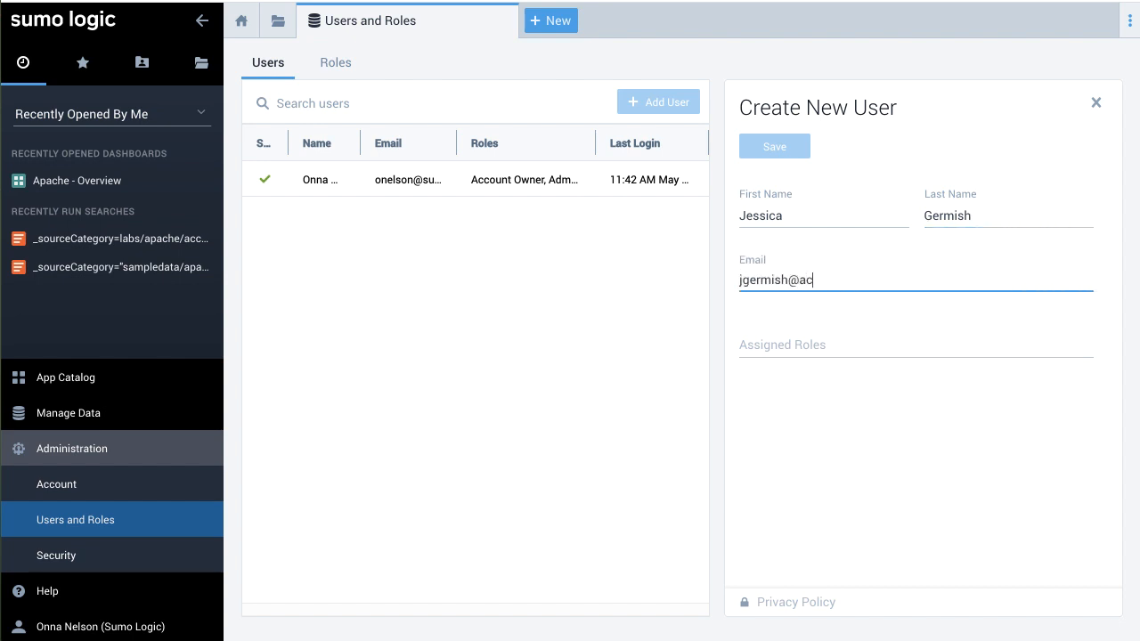
pyautogui.click(916, 344)
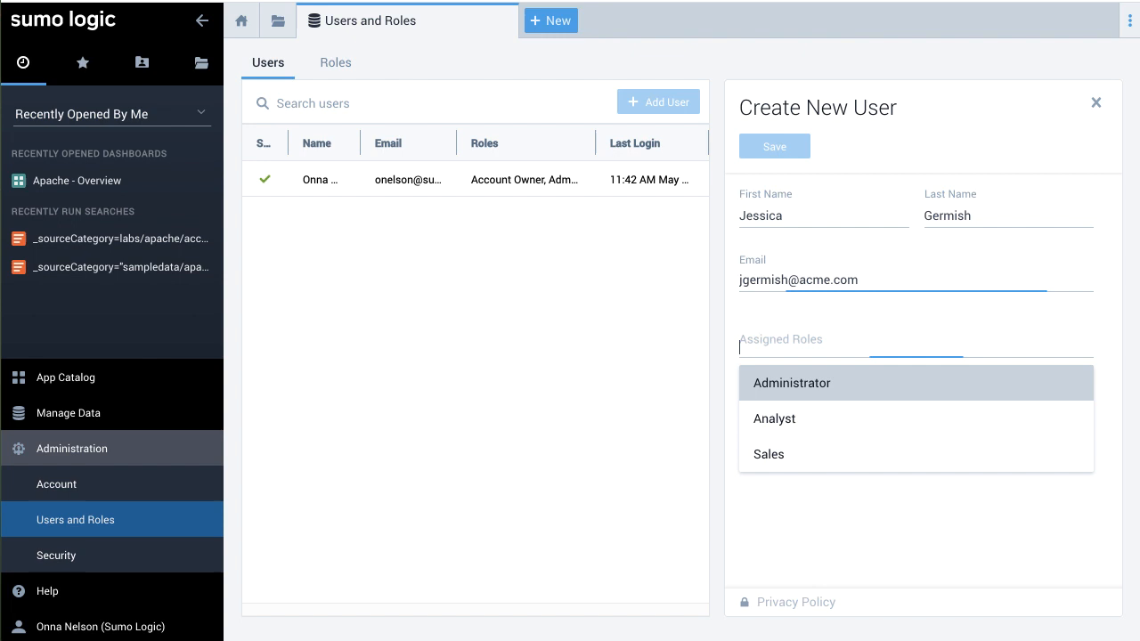
pyautogui.write('sa')
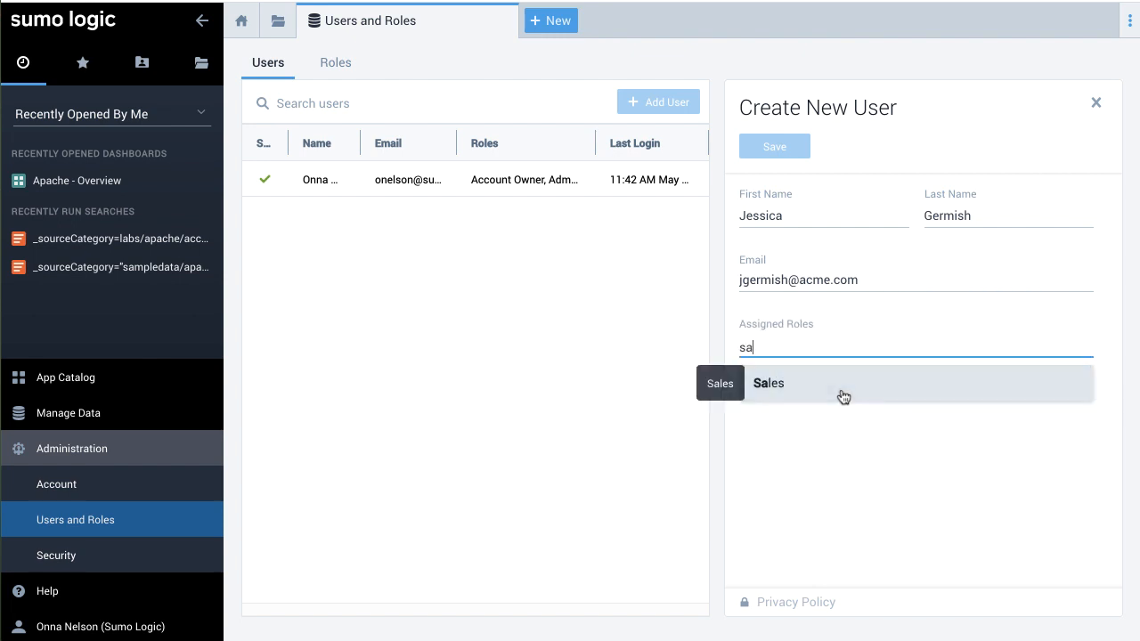
pyautogui.click(768, 383)
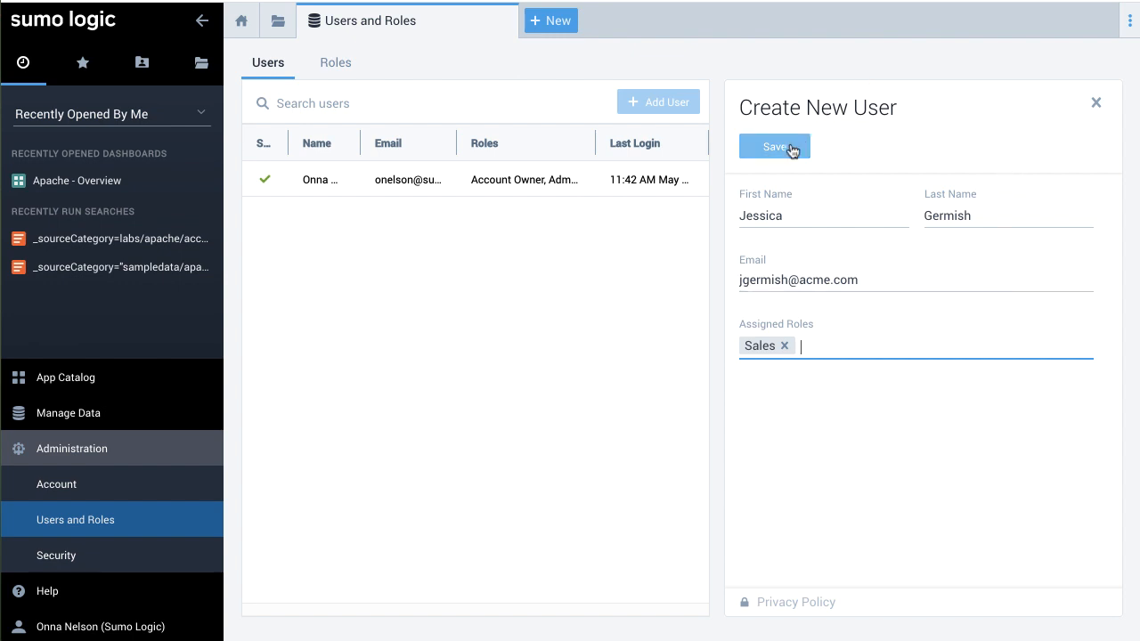
pyautogui.click(774, 146)
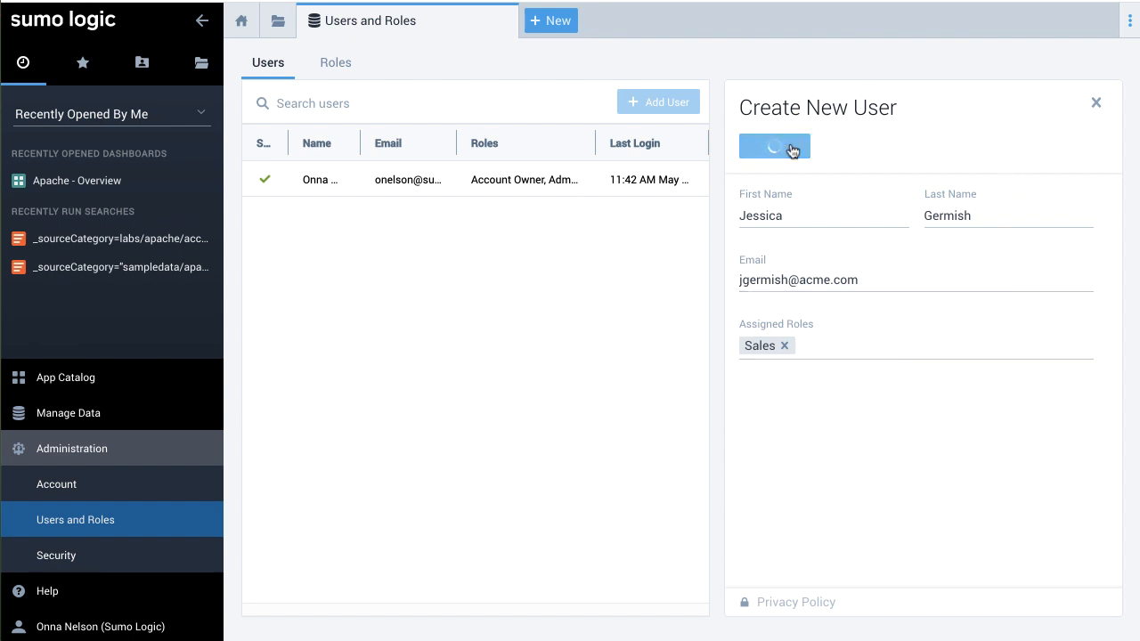
pyautogui.click(773, 146)
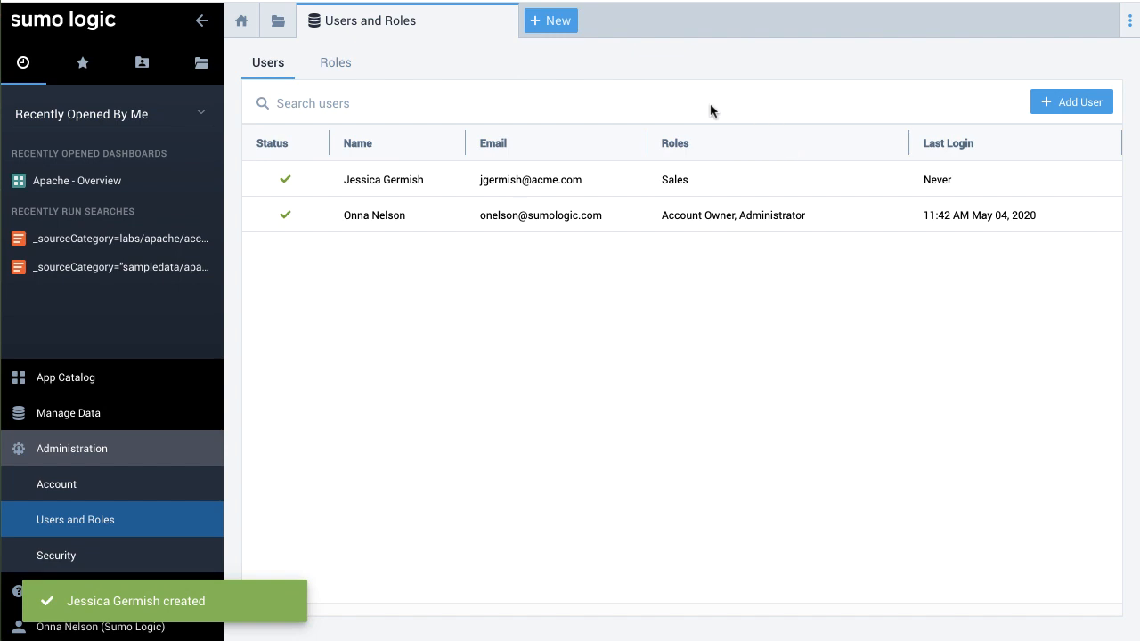
pyautogui.moveTo(551, 104)
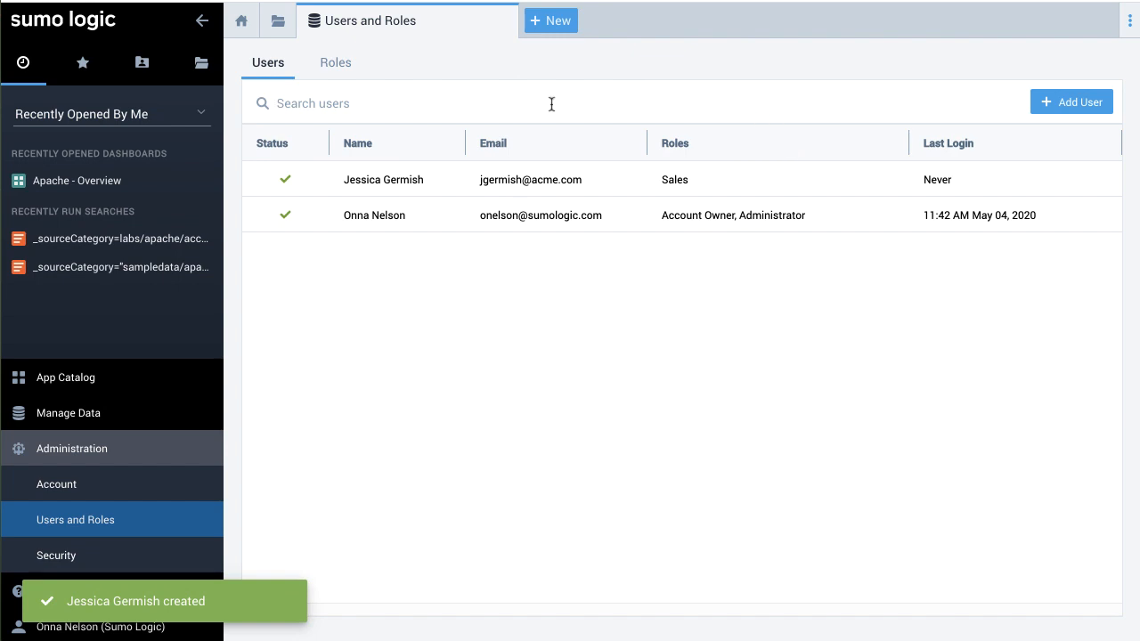
pyautogui.write('jes')
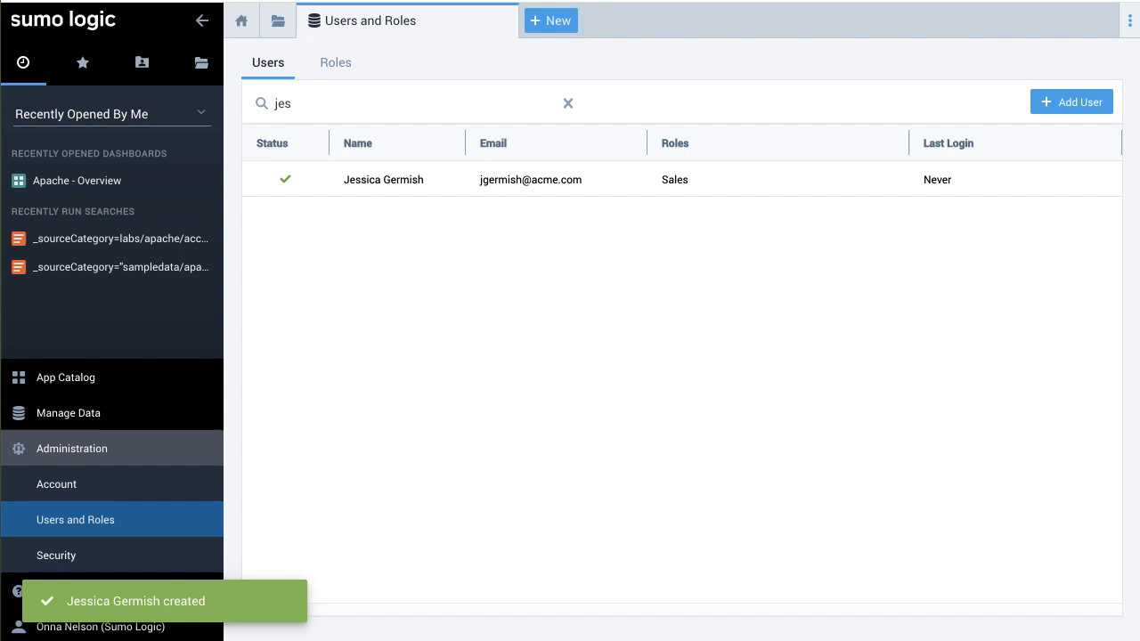
pyautogui.write('ger')
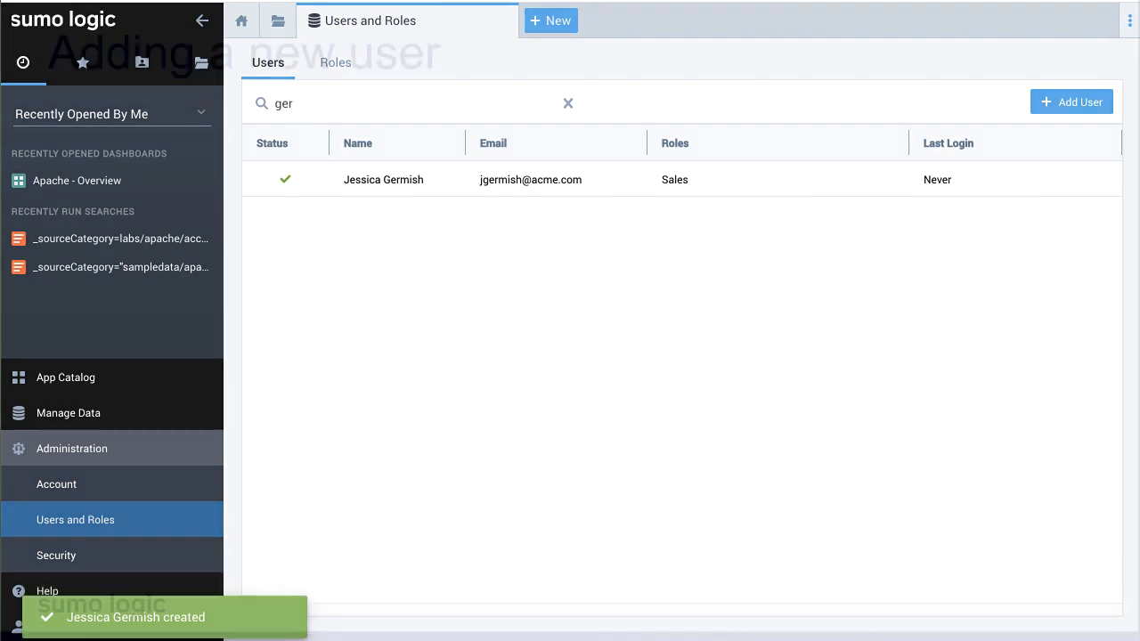